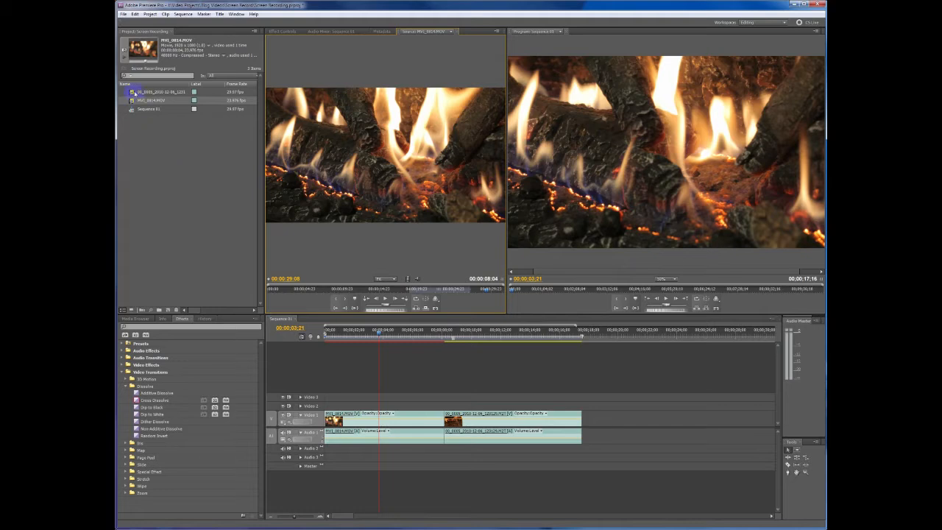
Step: Check the details of both fireplace clips in the Project panel and return the playhead to the start
left_click(154, 91)
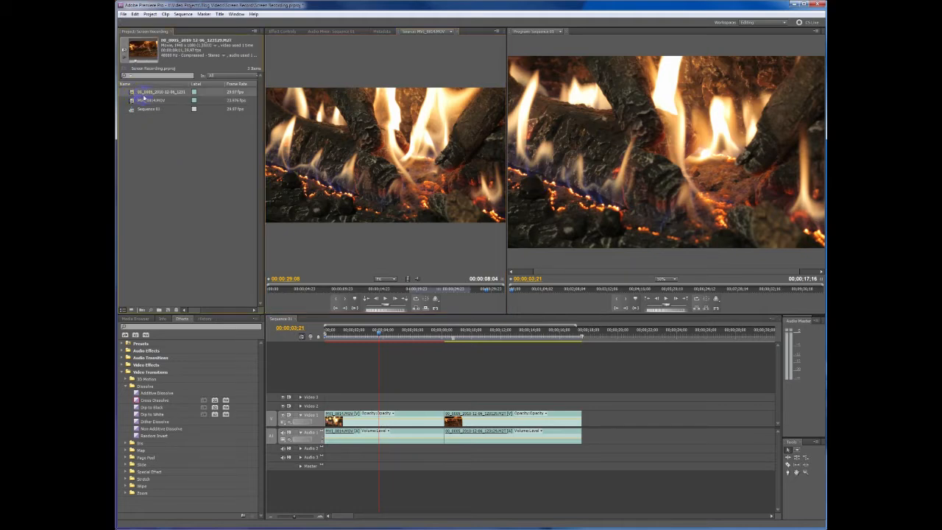
left_click(150, 100)
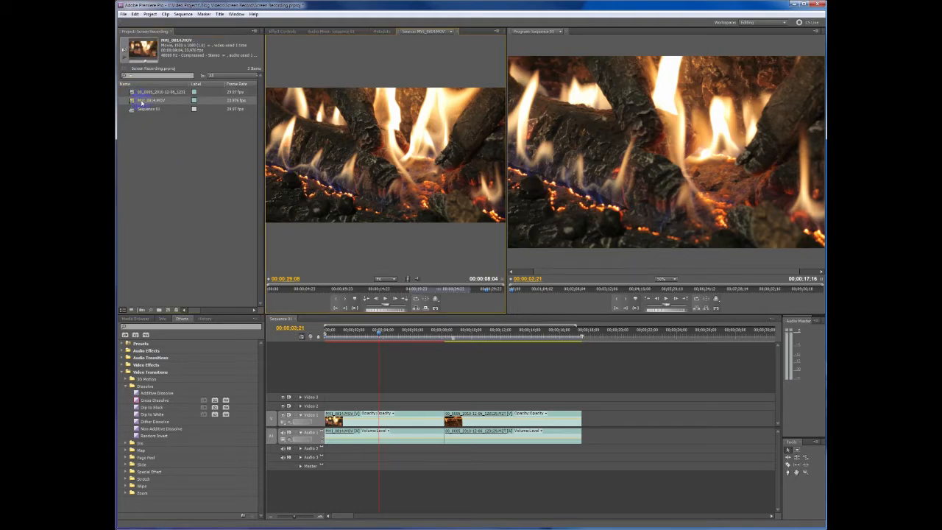
left_click(150, 100)
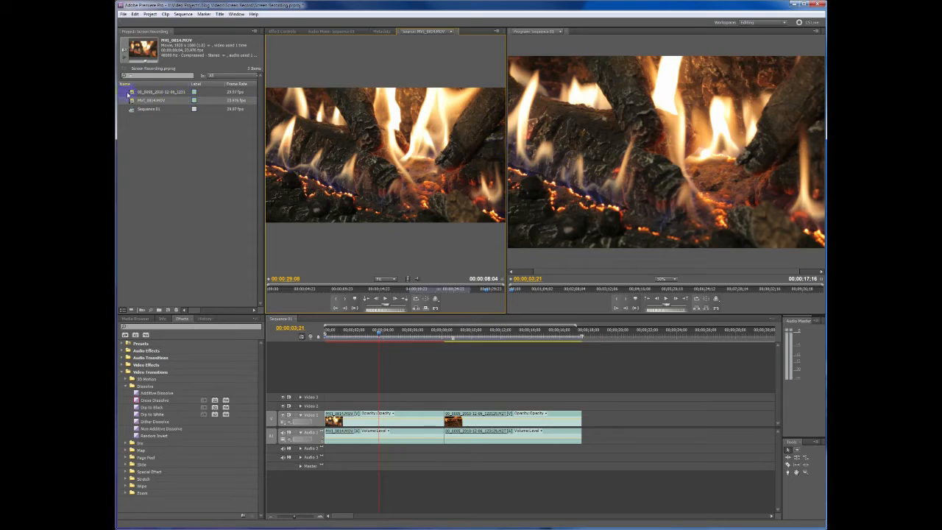
left_click(162, 91)
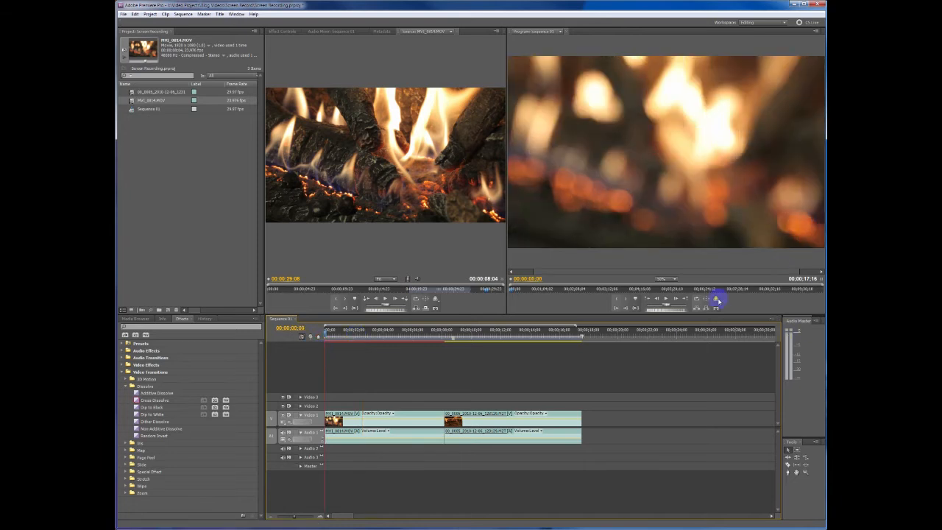
Step: Play the sequence from the start in the Program Monitor to preview the first blurred fire clip
left_click(717, 299)
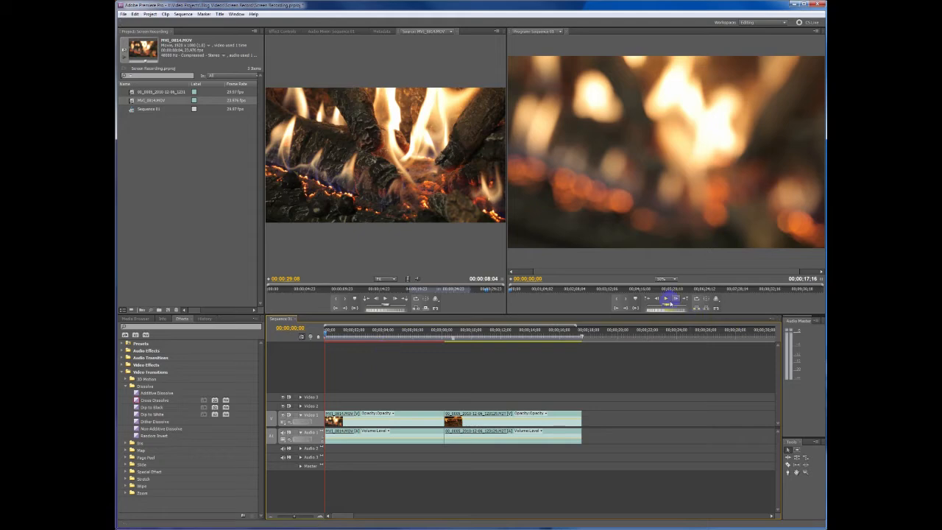
left_click(667, 297)
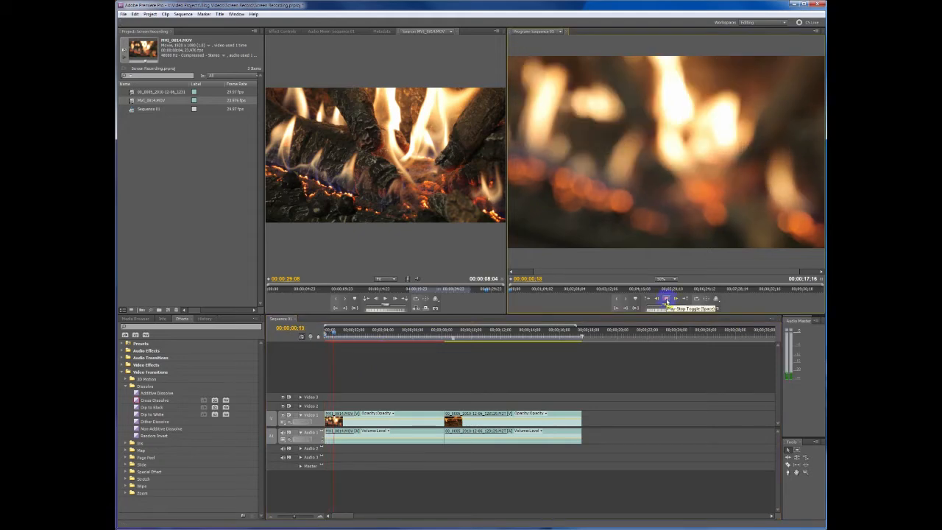
left_click(656, 298)
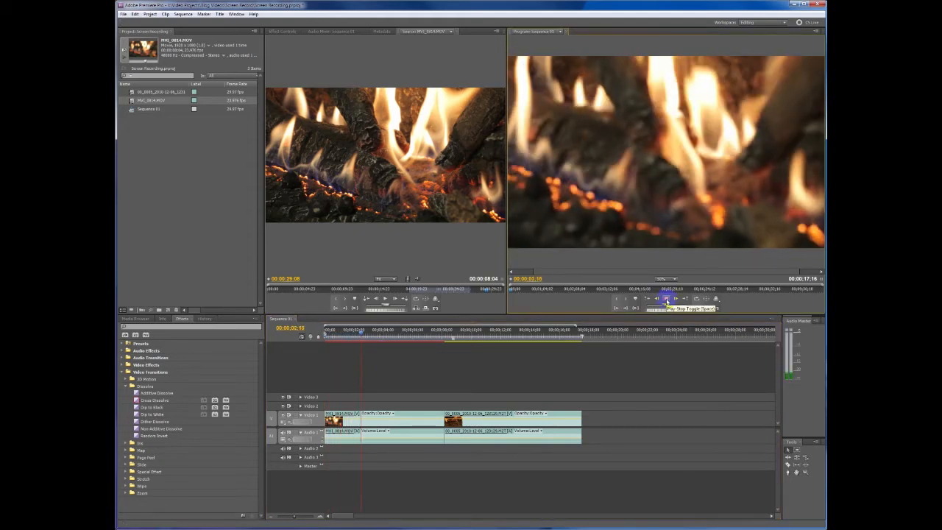
left_click(666, 298)
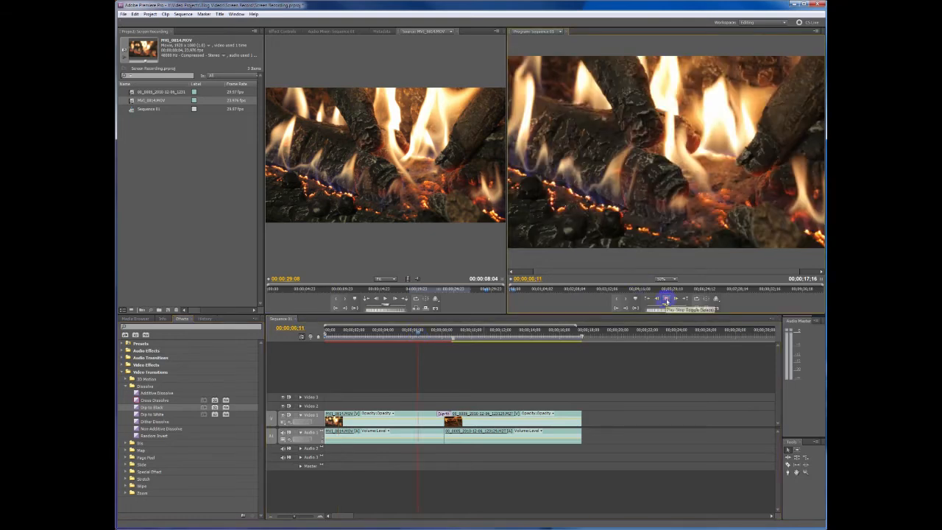
Step: Continue playback past the Cross Dissolve, stop on the second fire clip, and go to the File menu
left_click(666, 298)
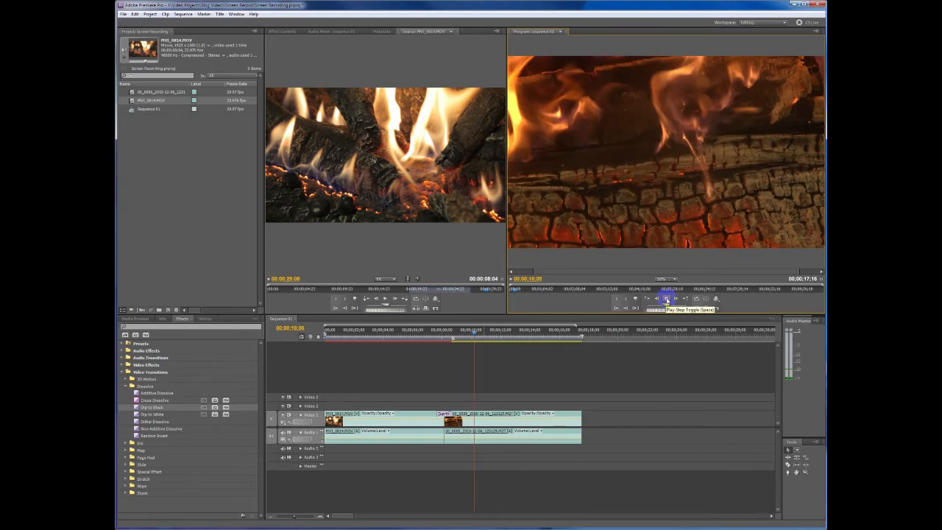
left_click(665, 297)
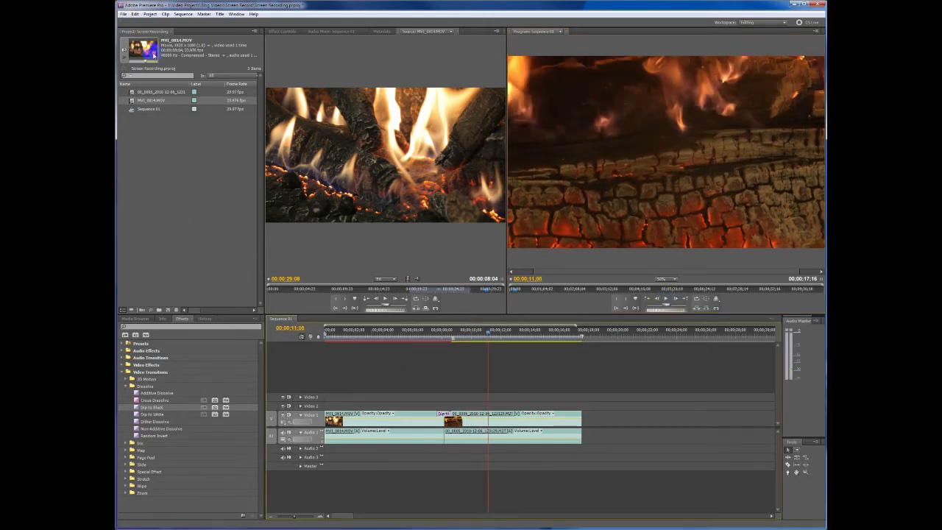
left_click(124, 13)
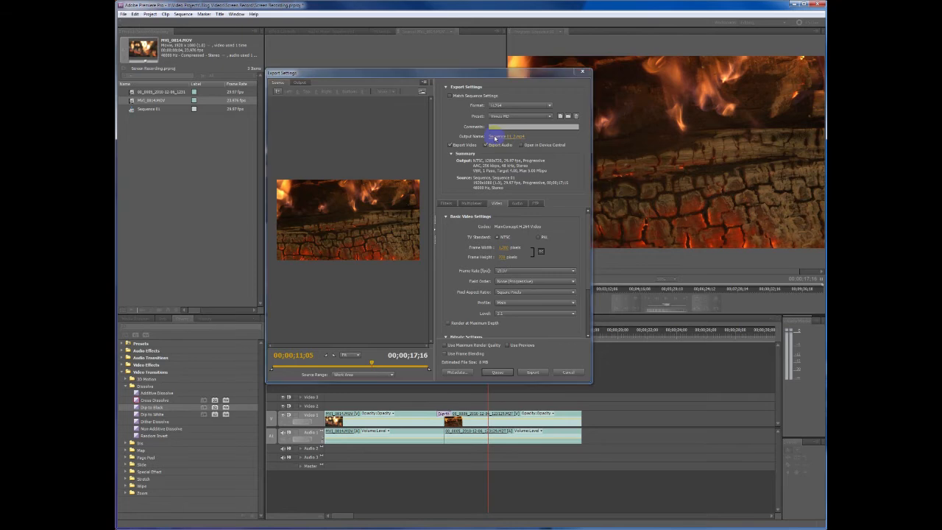
Step: Name the output file and start encoding the sequence with the H.264 Vimeo HD 1280 preset
left_click(506, 135)
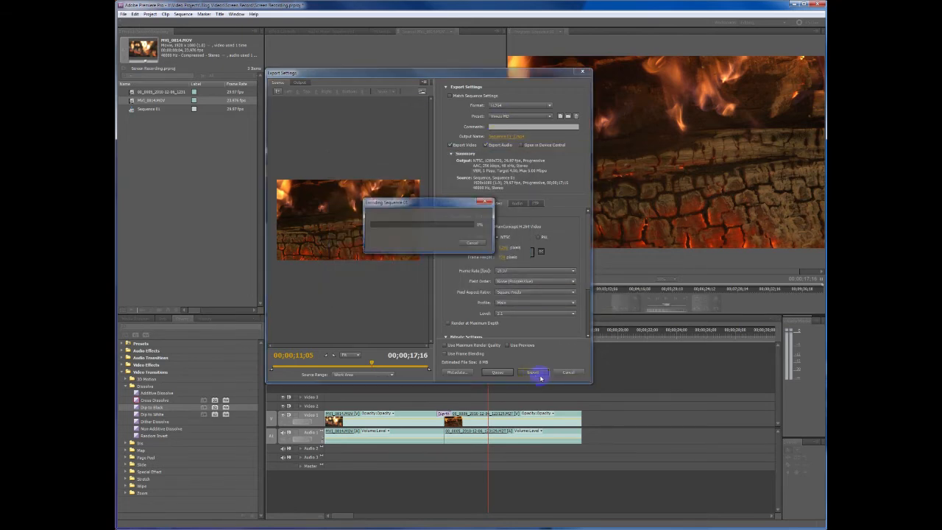
left_click(533, 373)
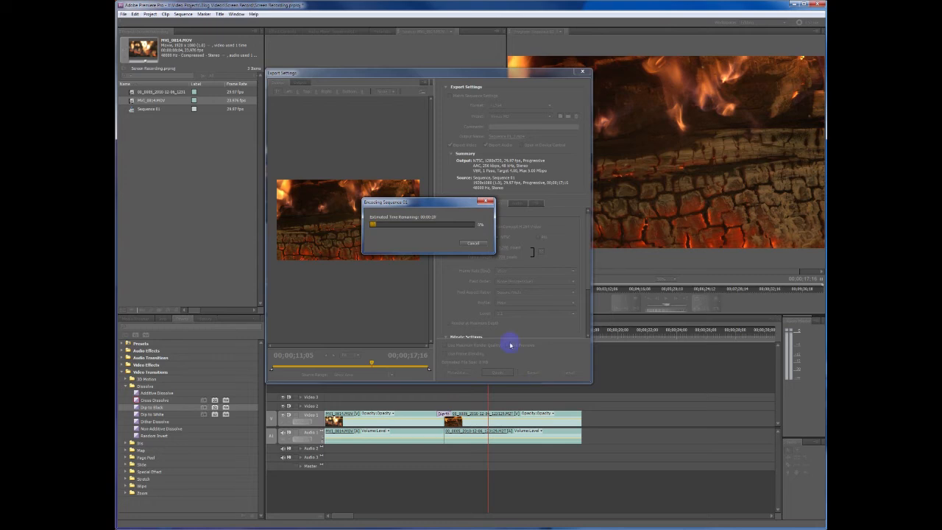
mouse_move(639, 363)
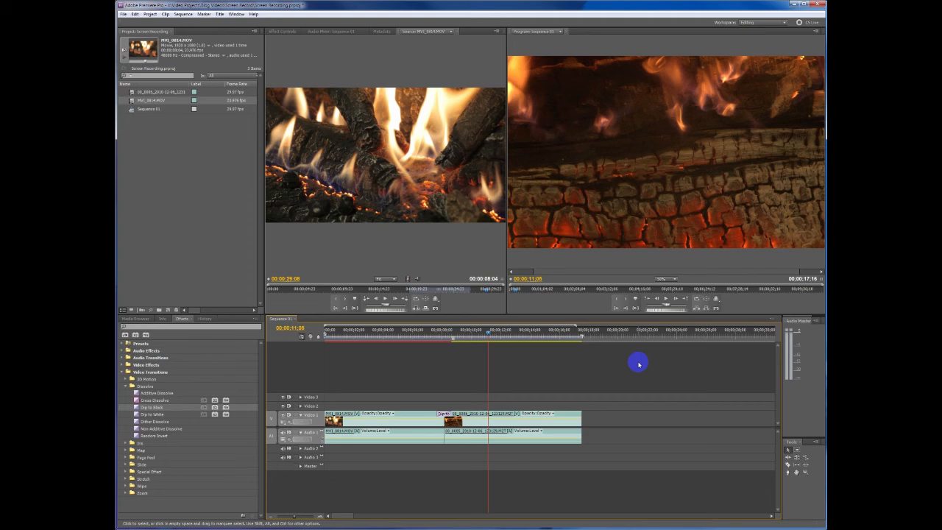
mouse_move(183, 138)
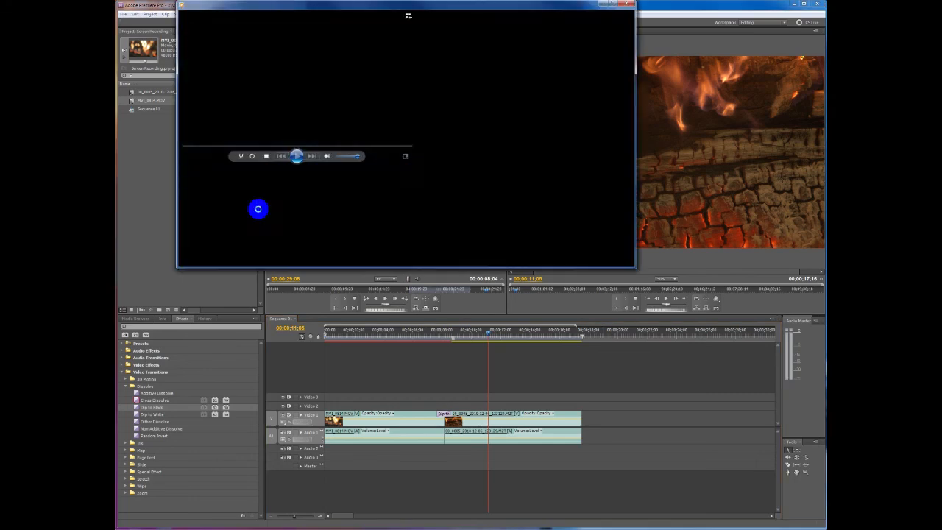
Step: Start playback of the exported fireplace video in Windows Media Player
left_click(296, 156)
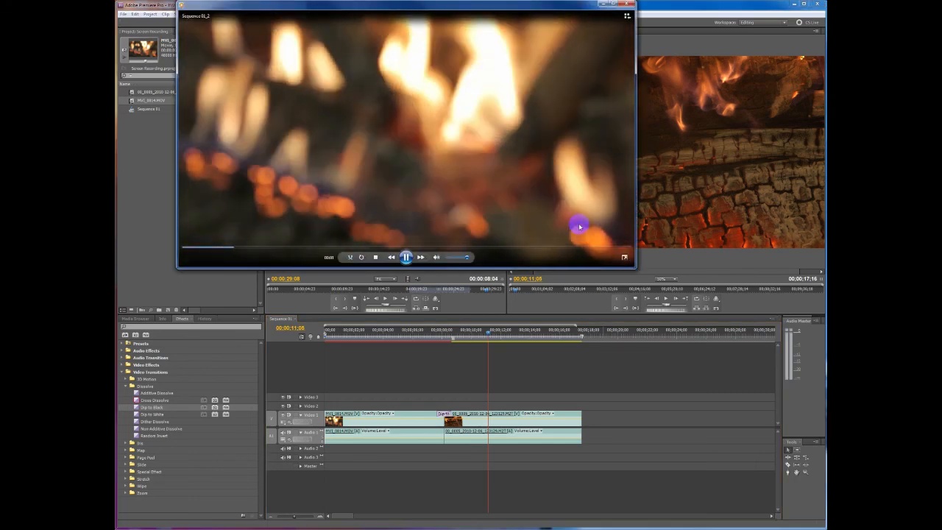